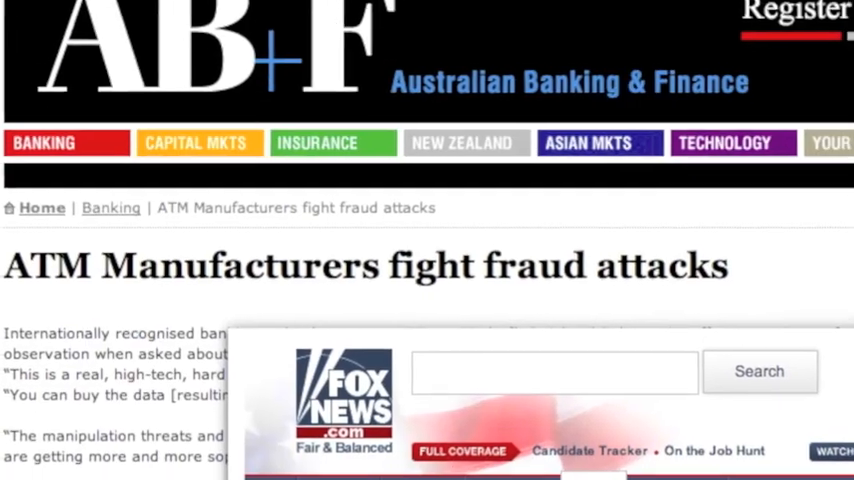
- Scroll down to 'The Latest A.T.M. Skimmer Scam' article
{"action": "scroll", "scroll_direction": "down", "scroll_amount": 3}
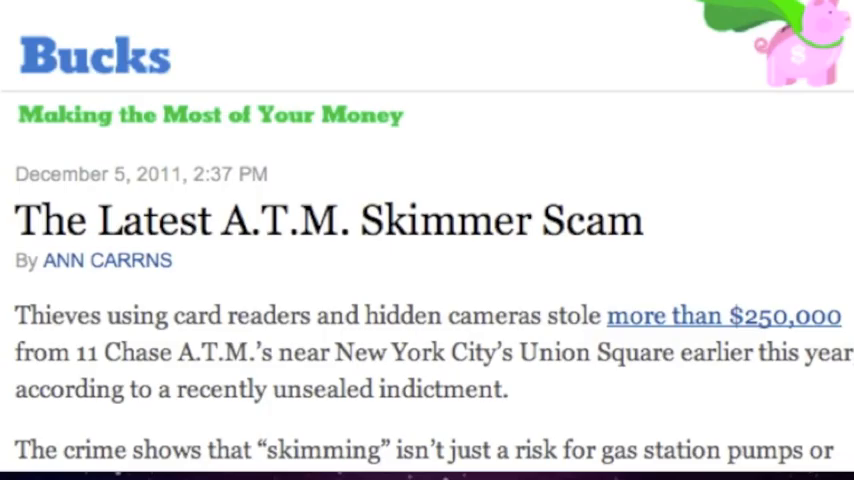
{"action": "scroll", "scroll_direction": "down", "scroll_amount": 3}
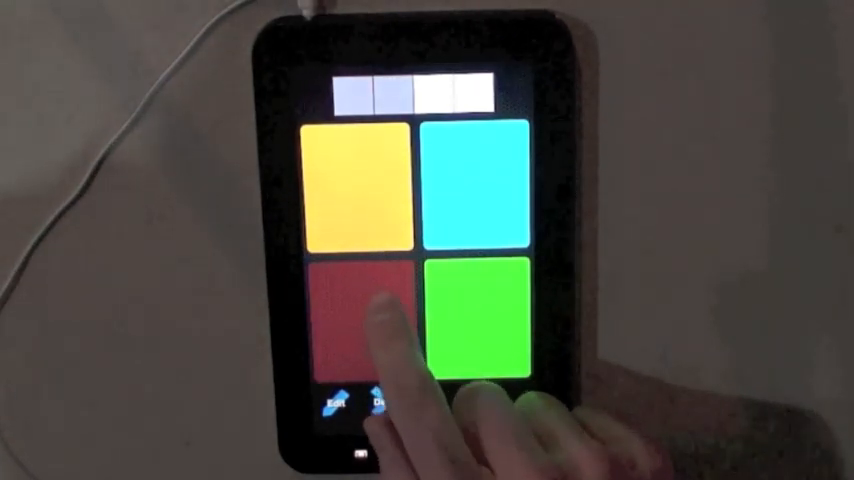
- Tap the red tile to enter red as the next PIN colour
{"action": "left_click", "coordinate": [480, 330]}
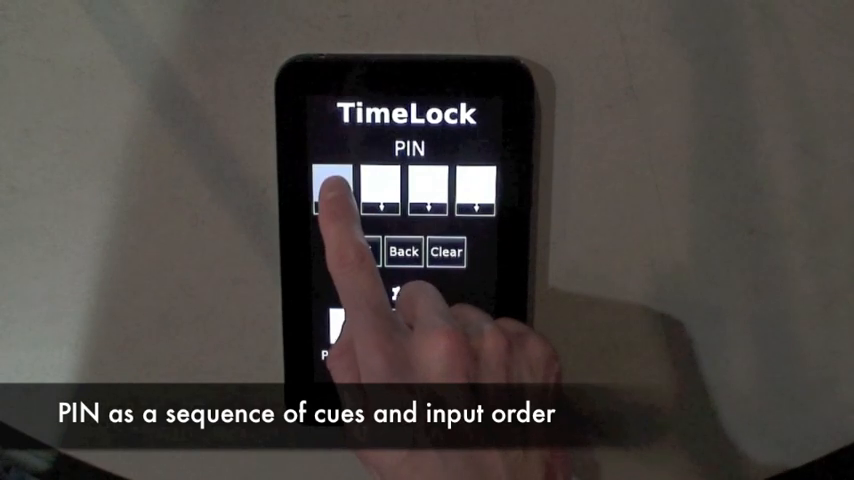
- Tap a PIN box to enter the next timing cue in TimeLock
{"action": "left_click", "coordinate": [490, 200]}
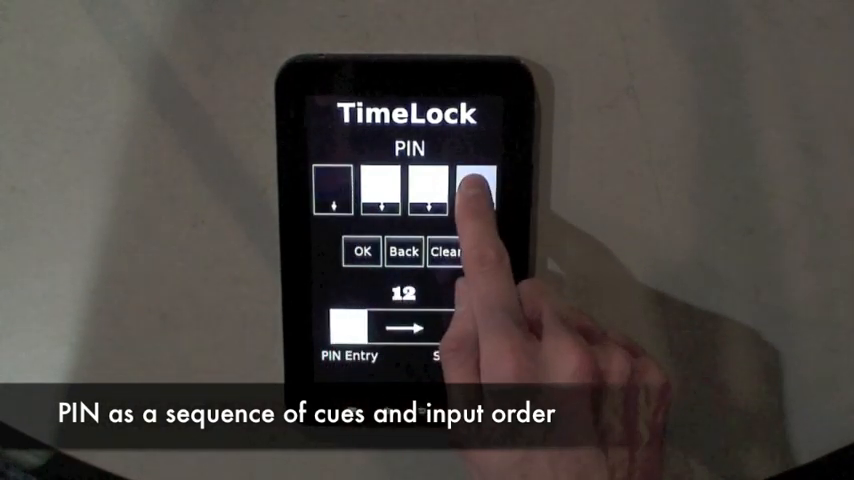